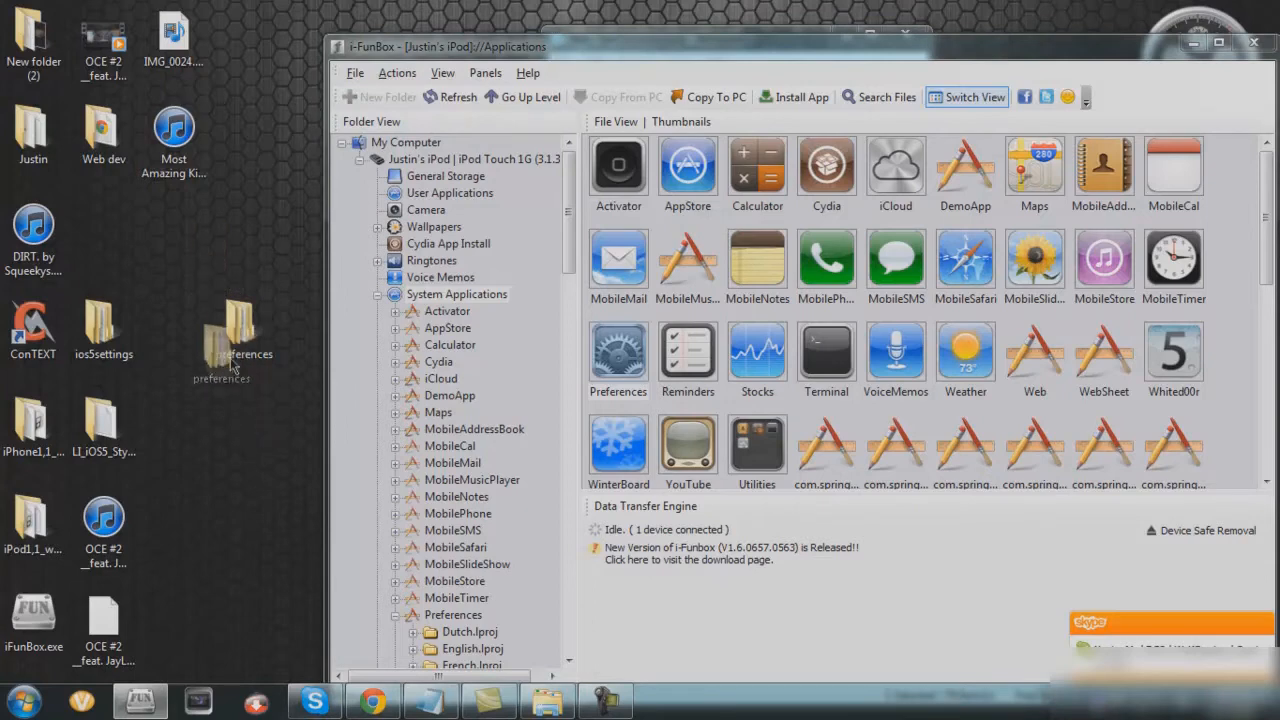
- Open the desktop preferences folder containing Preferences.app in Windows Explorer
left_click(241, 330)
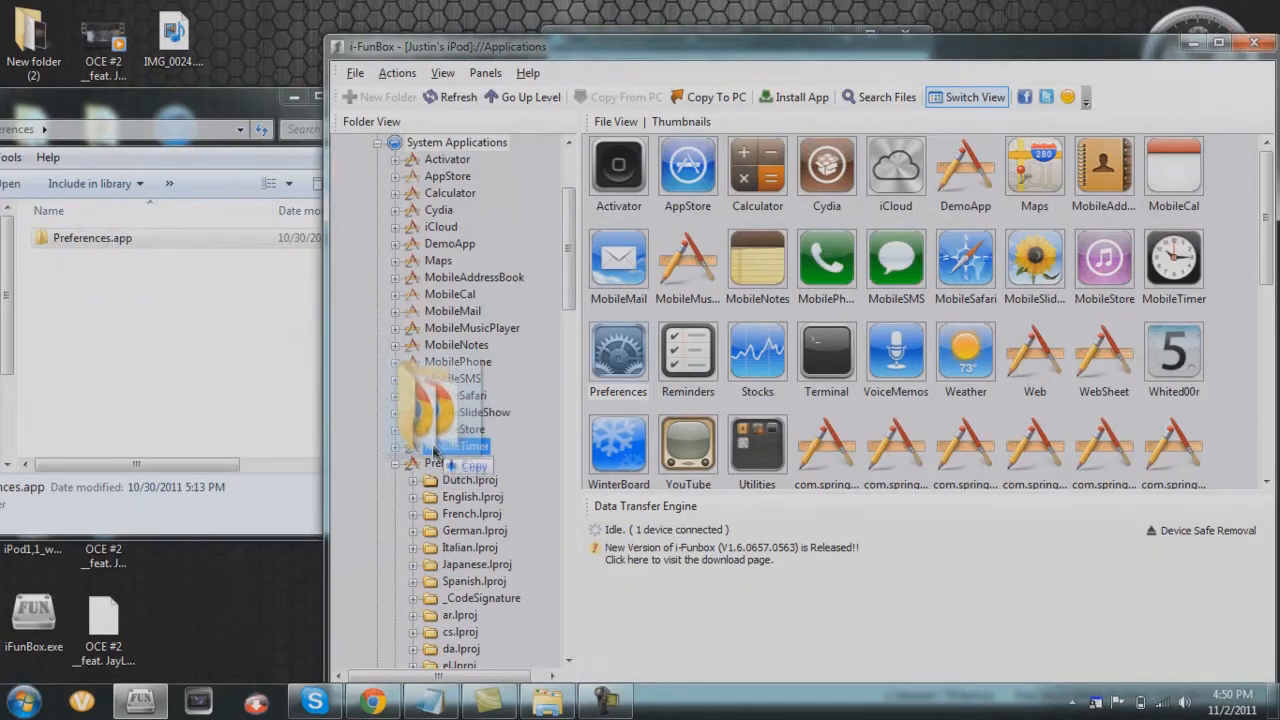
- Scroll the i-FunBox folder tree down toward System Applications > Preferences
scroll("down", 3)
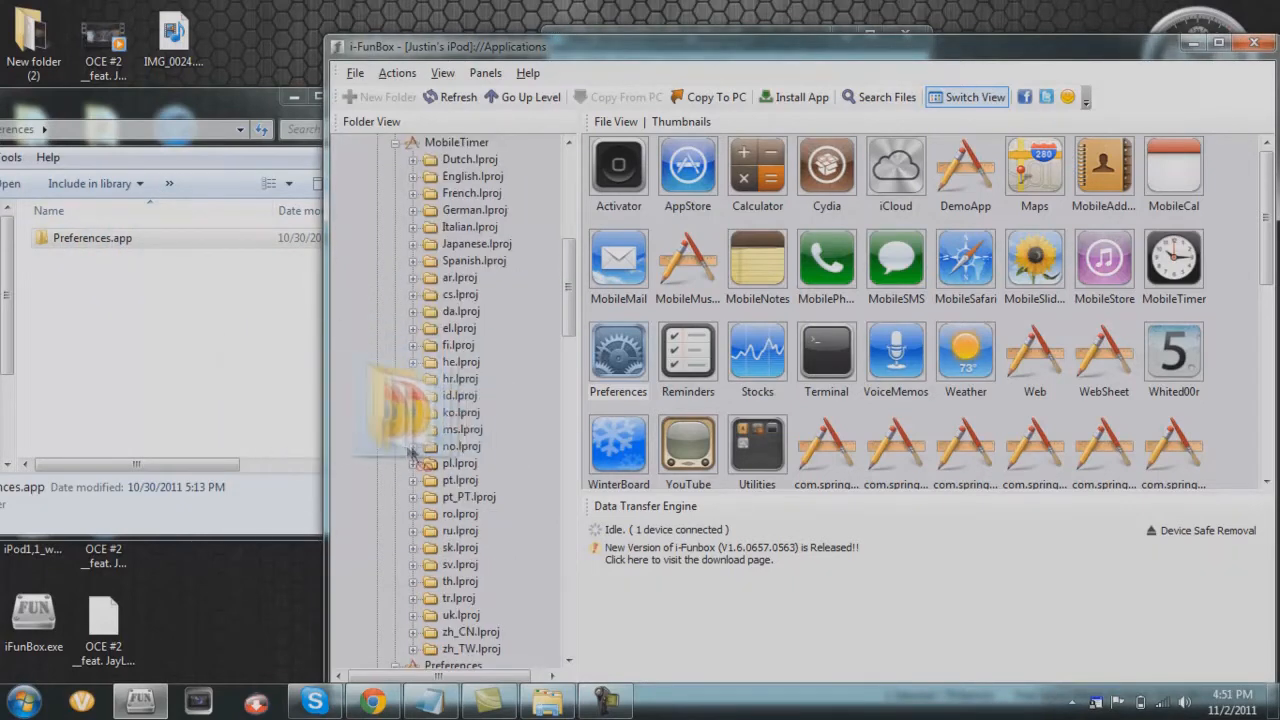